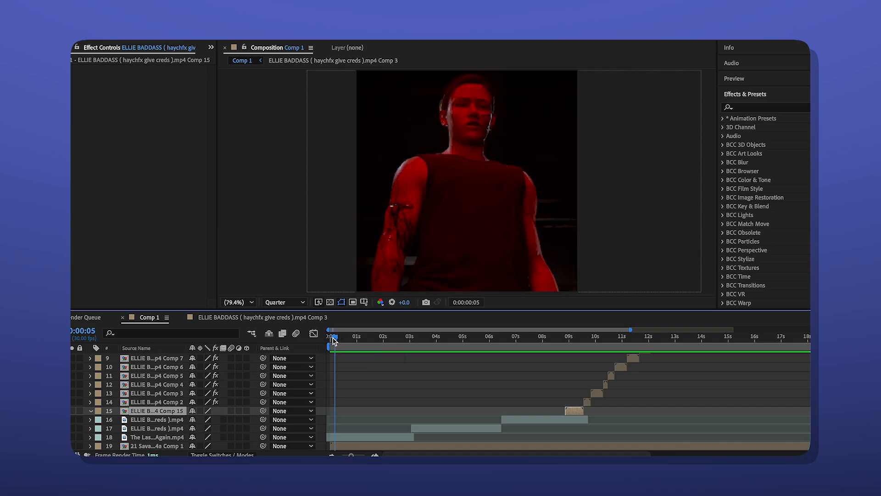
Select the Comp 1 layers and scrub to about 0:00:03:28 where the untinted clip starts.
click(534, 336)
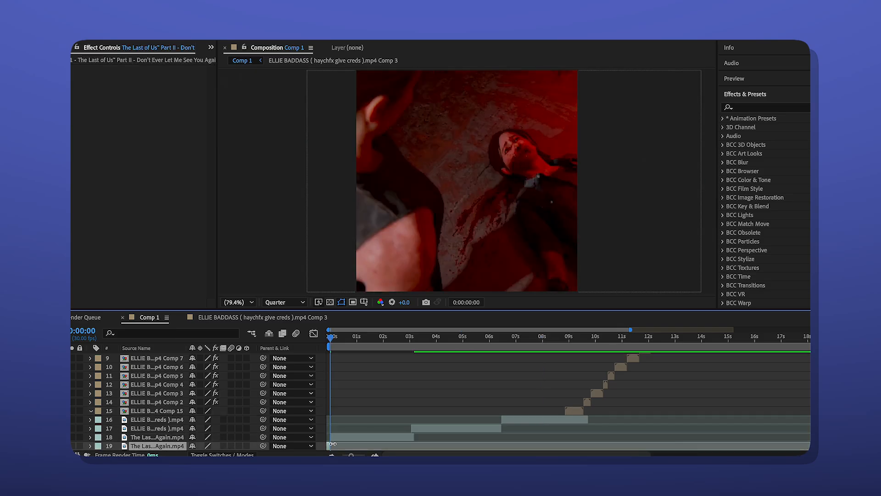
click(409, 337)
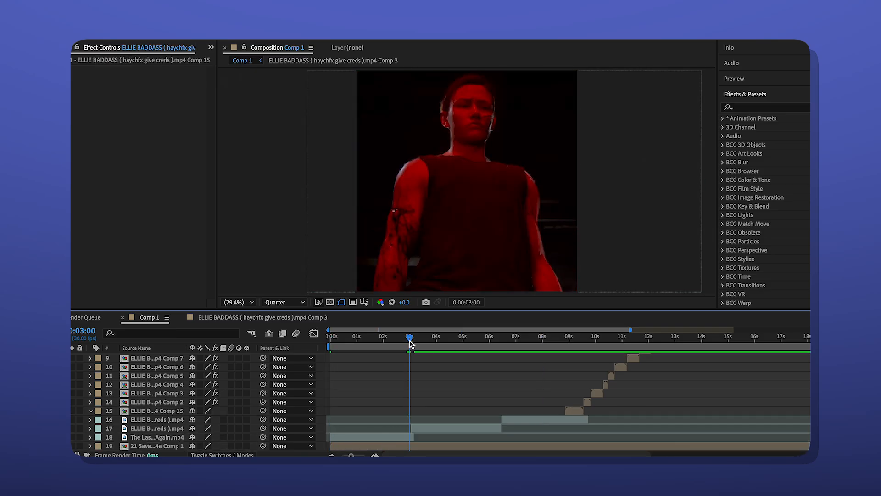
drag(409, 343, 434, 344)
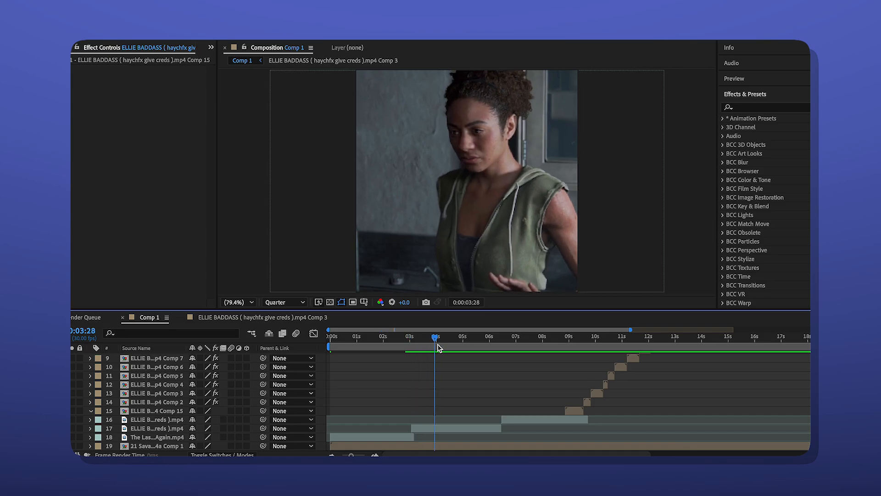
drag(434, 342, 407, 342)
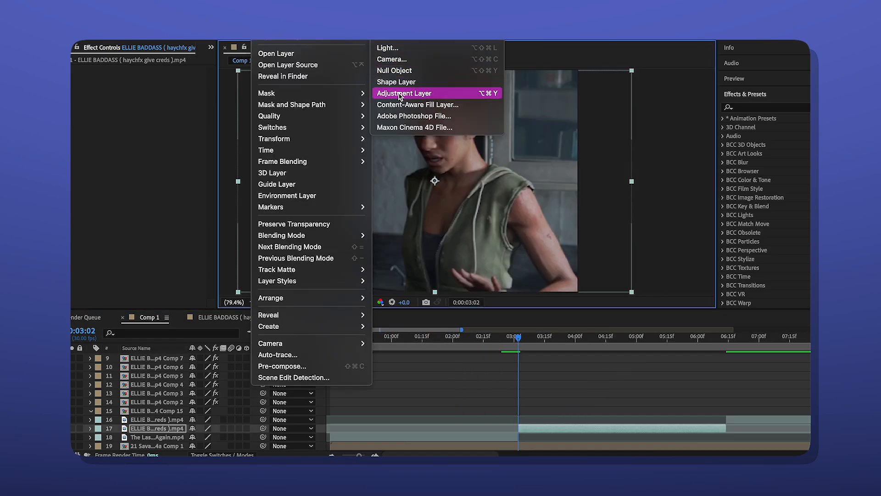
Add an adjustment layer at the cut with Invert and Tint, setting the Map Black To colour.
click(404, 92)
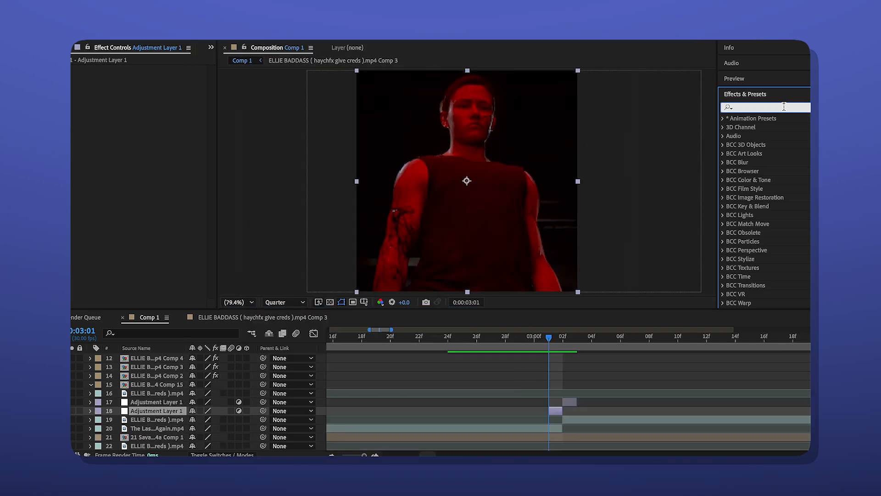
text(invert)
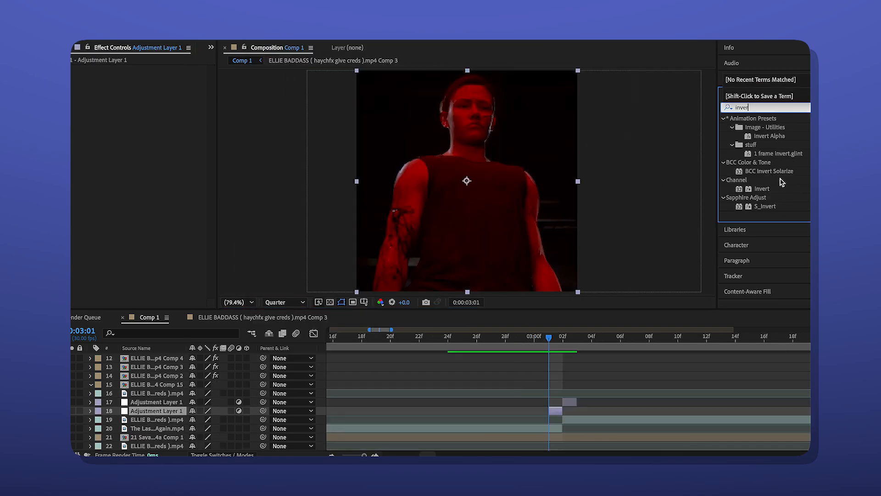
double_click(762, 188)
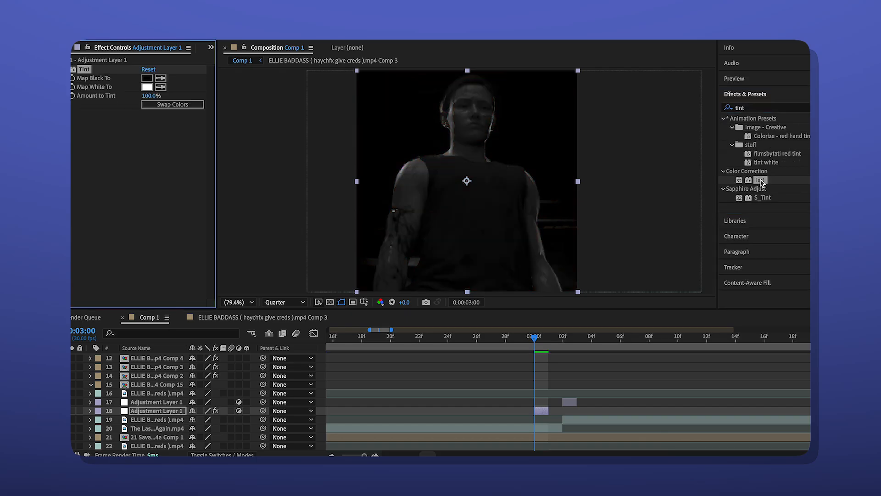
click(147, 78)
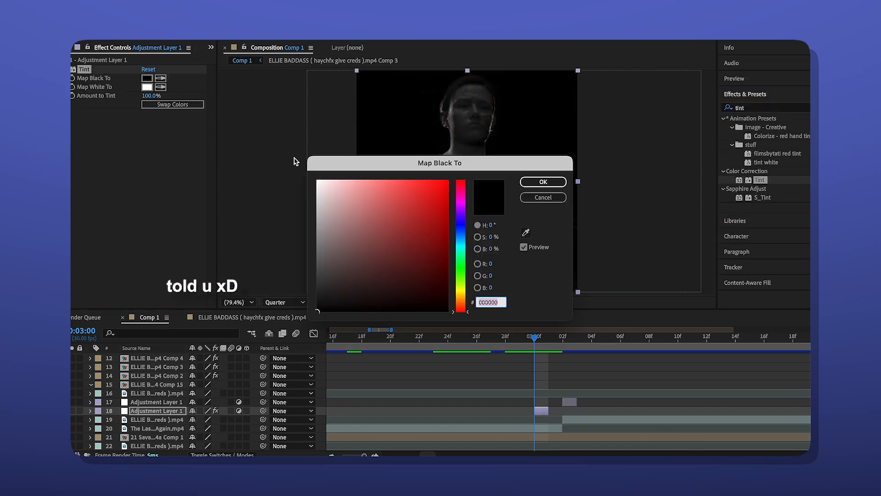
click(541, 181)
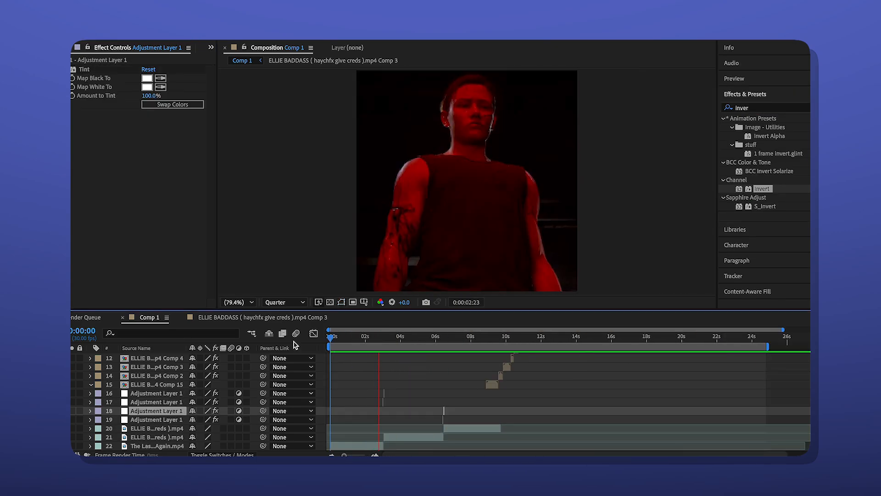
click(396, 335)
text(s_shake)
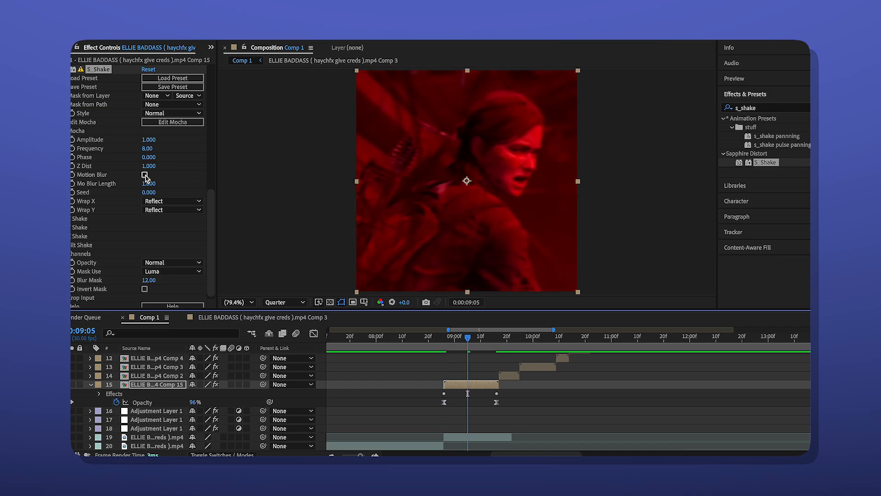
Enable motion blur on S_Shake for Ellie Comp 15 and adjust its shake parameters.
click(144, 174)
text(sub)
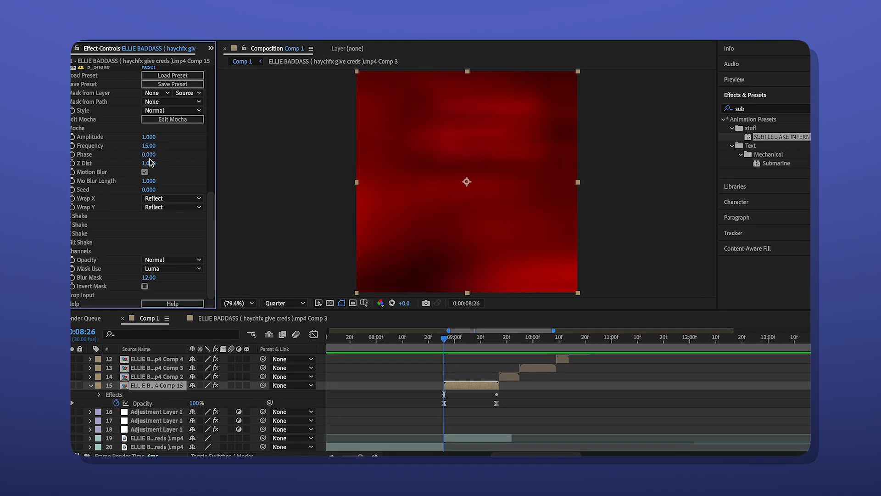
click(152, 164)
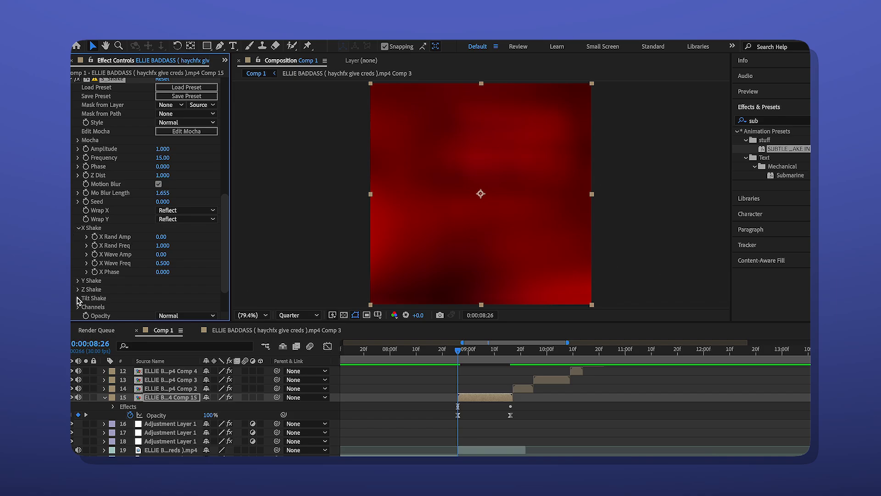
scroll(down, 3)
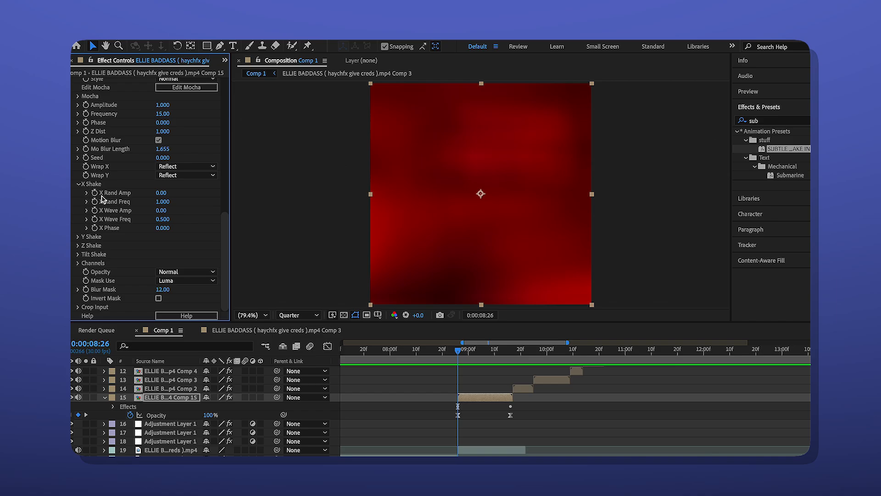
mouse_move(131, 200)
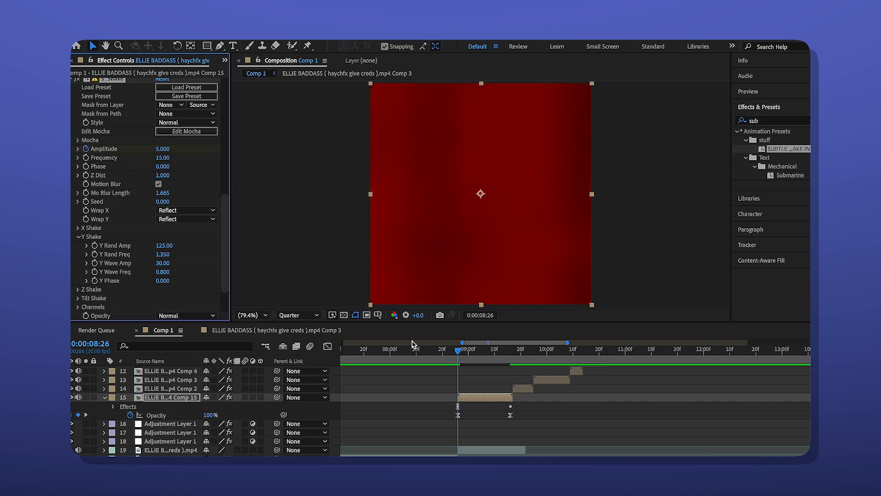
Keyframe the S_Shake amplitude on Ellie Comp 17 and shape its curve into a sharp falloff.
drag(166, 149, 163, 148)
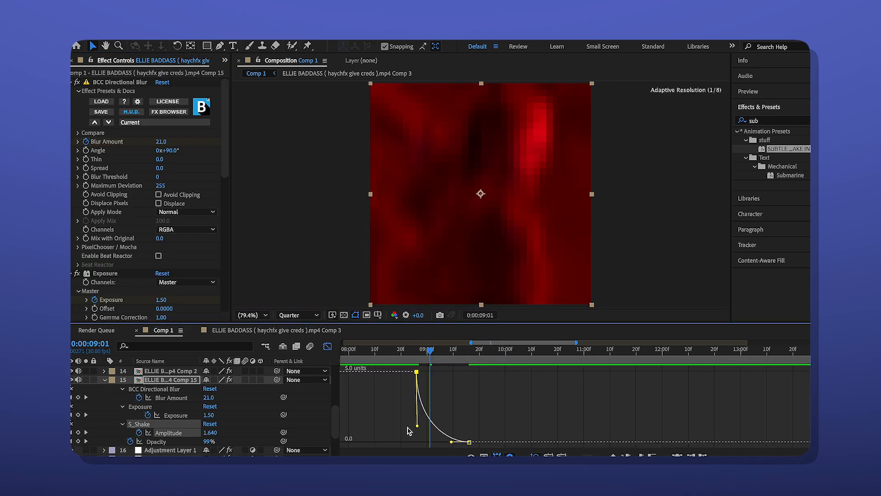
drag(423, 424, 424, 439)
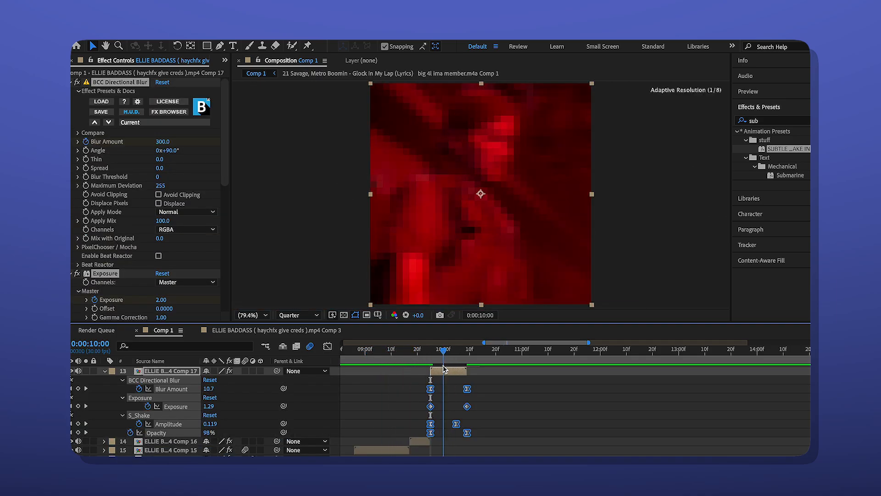
Move to the cut after the pasted clip and make Ellie Comp 18 the active layer.
drag(444, 349, 418, 349)
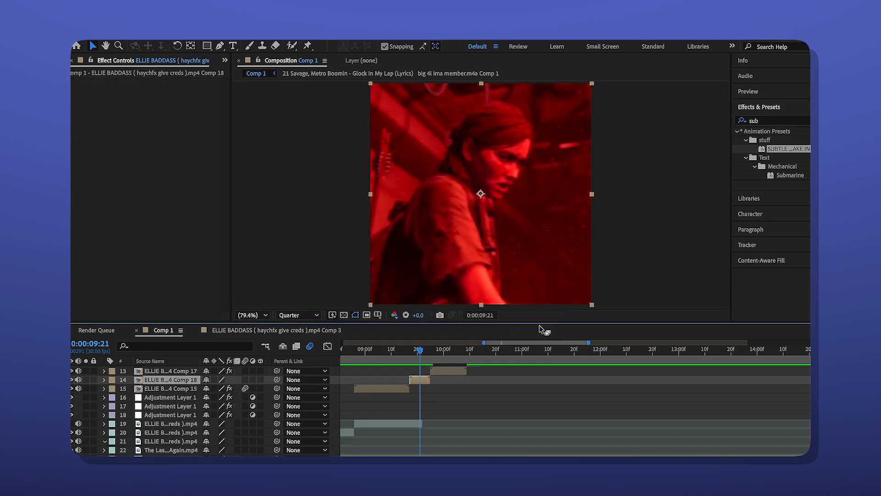
click(773, 120)
text(b)
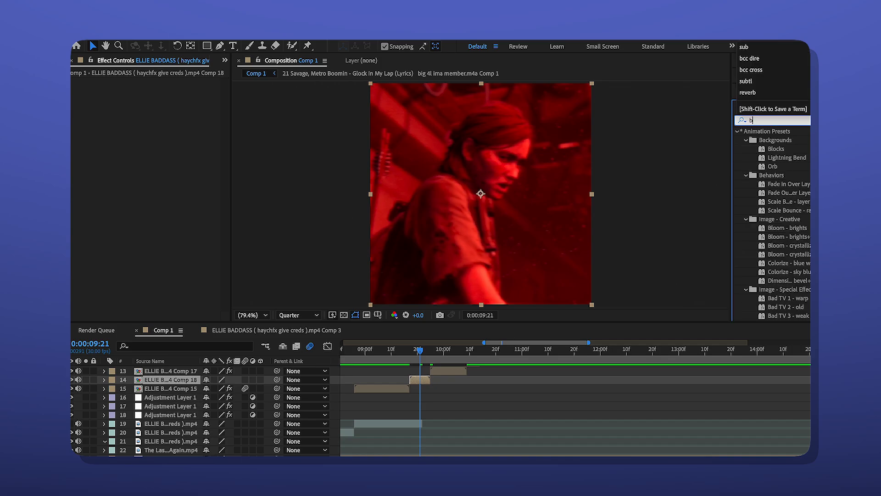
Search Effects & Presets for 'b&w' to find the deep black-and-white preset for Comp 18.
text(&w)
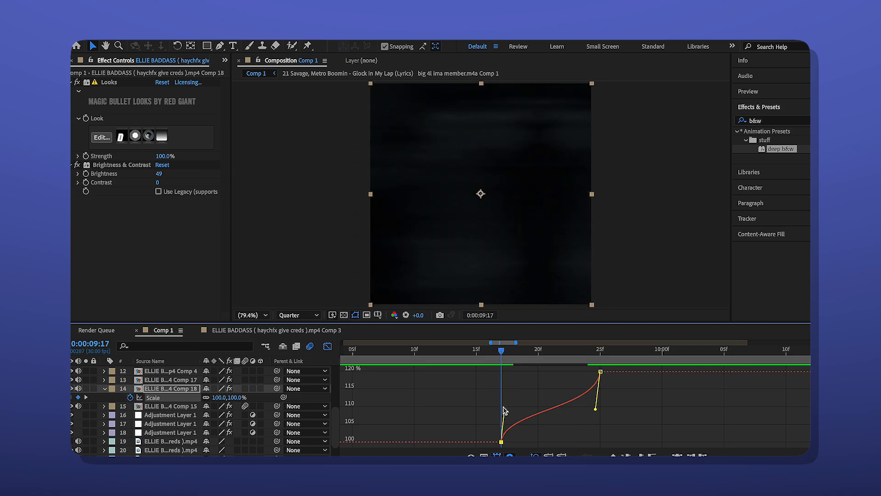
Ease the Comp 19 scale zoom from 120% to 100% in the Graph Editor and move to the next cut.
drag(593, 409, 596, 422)
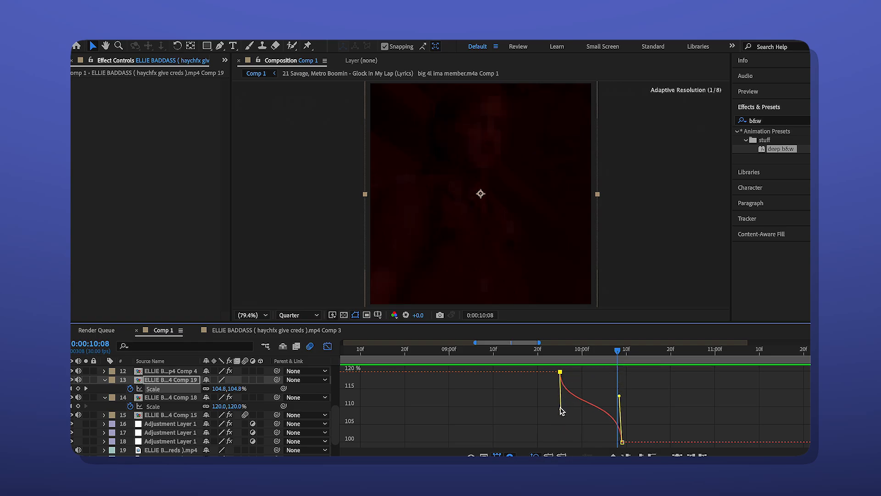
click(413, 349)
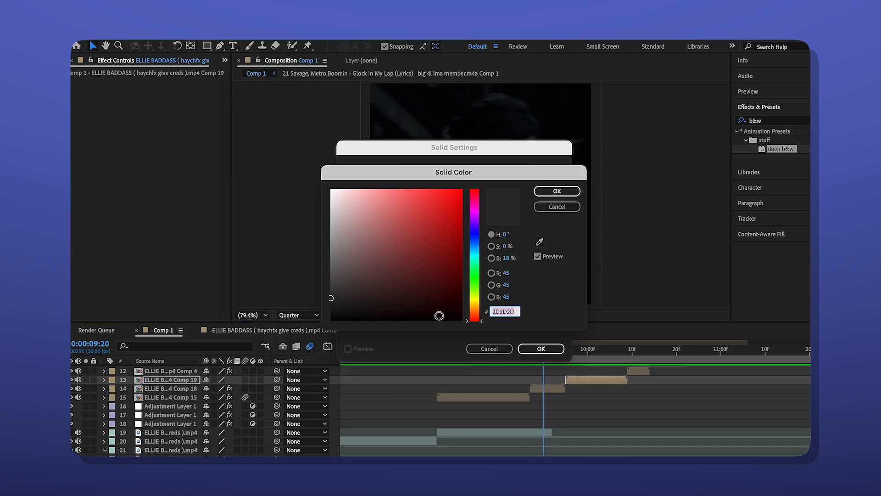
Create the black solid with CC Jaws, set Direction to 90 and keyframe its Completion.
click(556, 191)
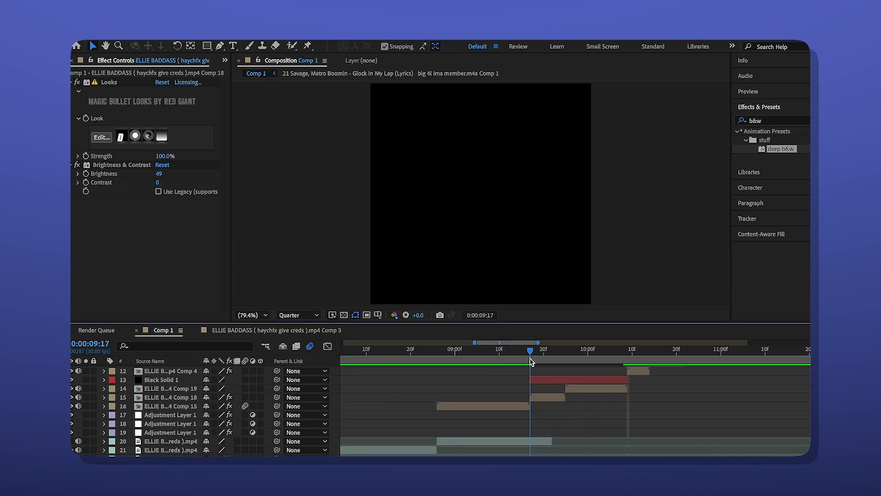
click(161, 379)
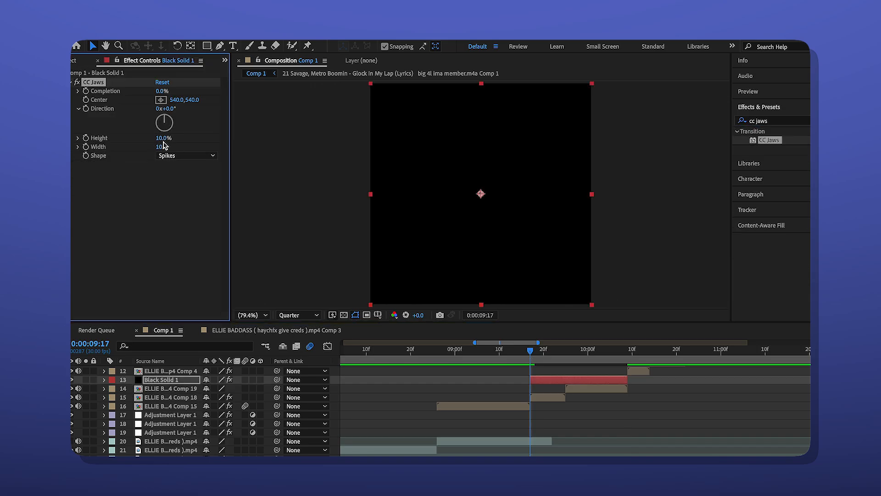
text(90)
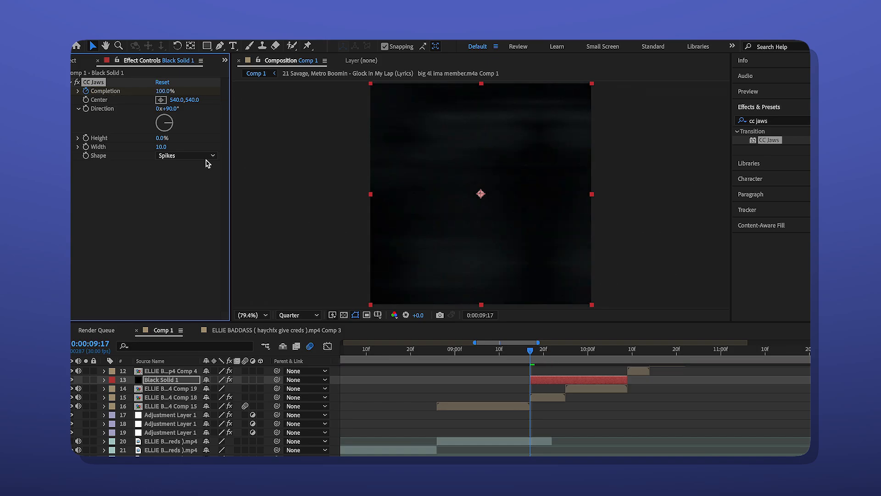
click(104, 379)
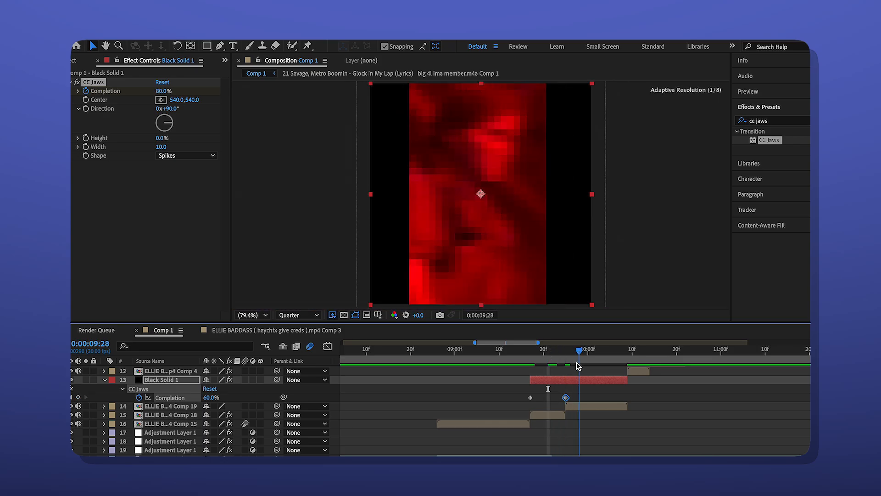
Set CC Jaws Completion to 100% near 10:07 so the jagged borders open and close.
click(618, 348)
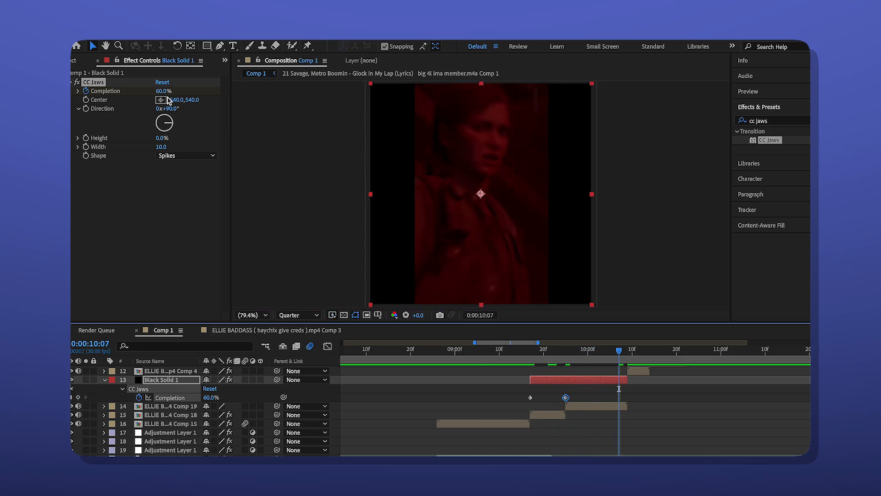
click(169, 90)
text(100)
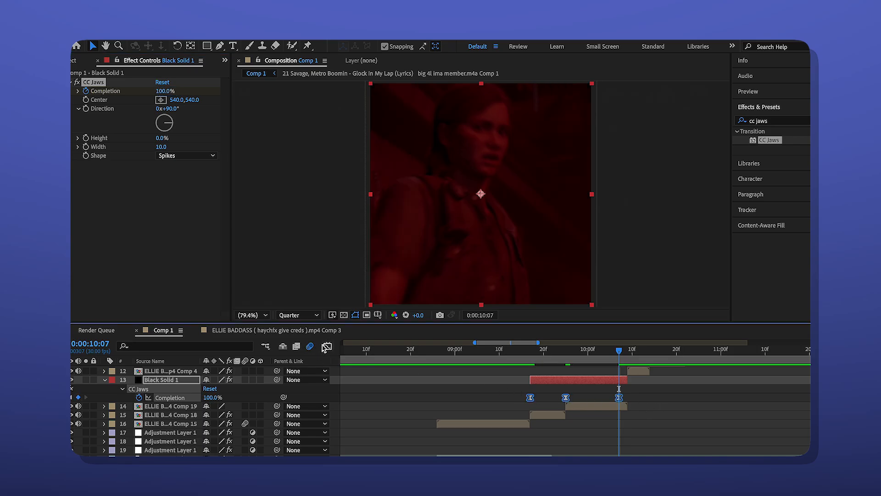
click(328, 346)
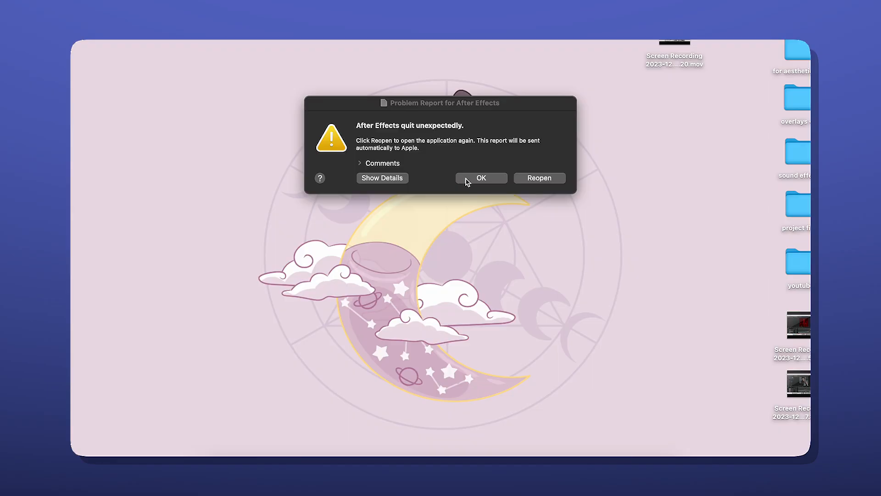
Dismiss the 'After Effects quit unexpectedly' crash report with OK.
click(538, 177)
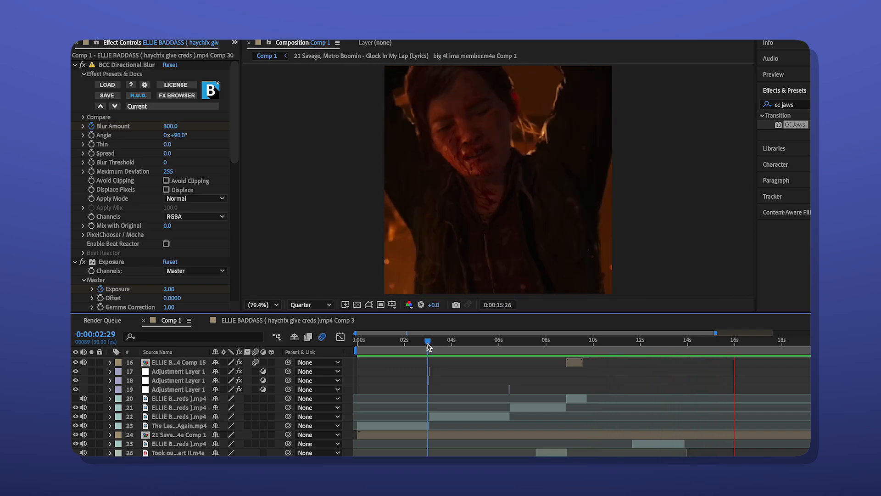
Jump to an earlier cut in the reopened Comp 1 to place a one-frame Invert glitch layer.
click(508, 339)
text(Invert)
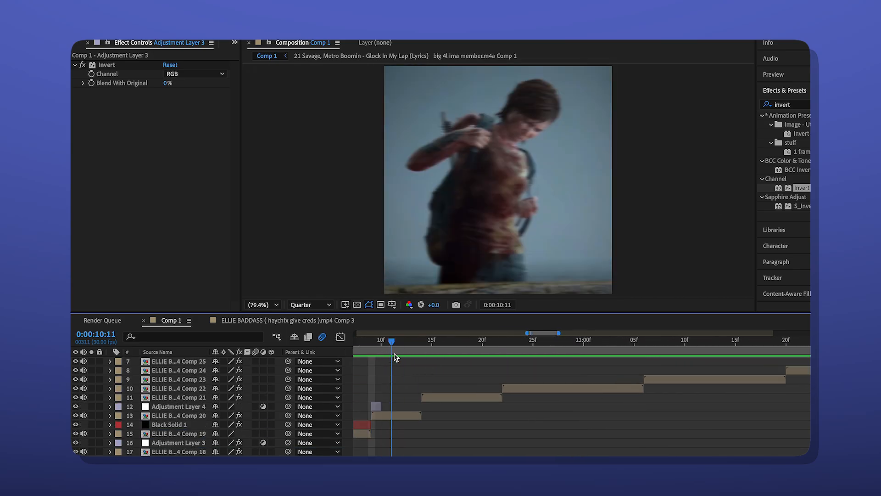
Apply Find Edges to Adjustment Layer 4 and add a new adjustment layer, searching 'bcc' effects.
click(179, 406)
text(roughen)
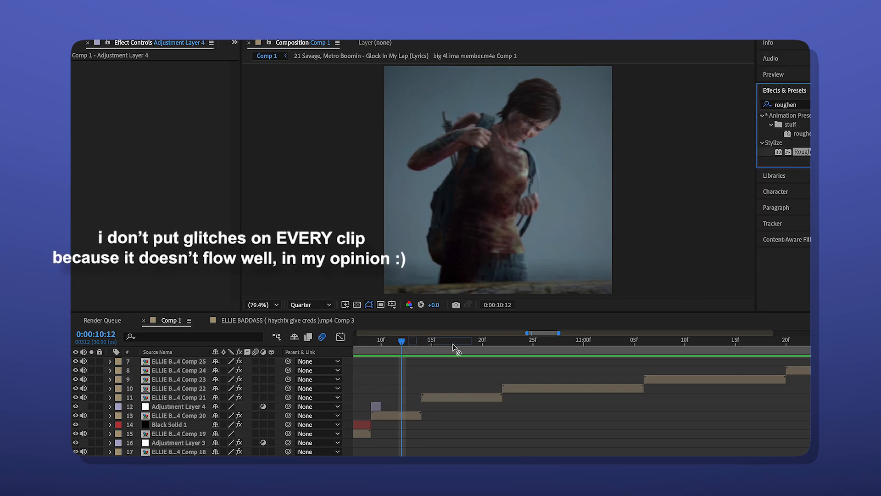
text(edg)
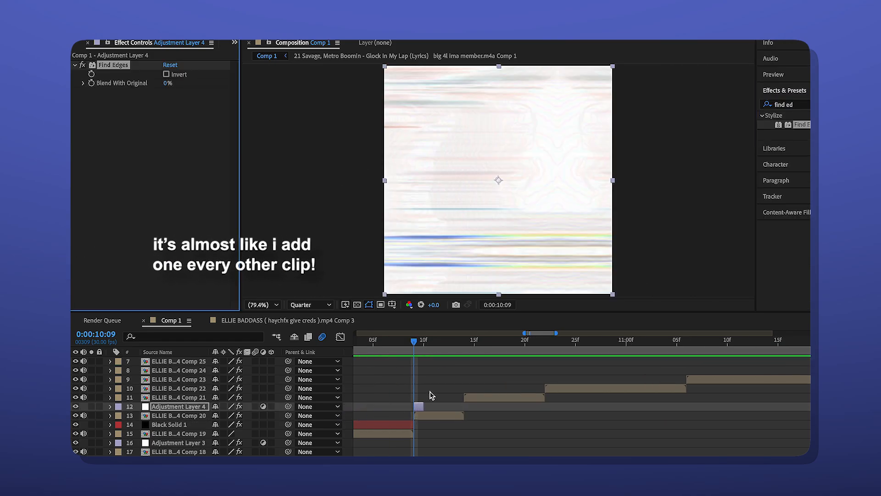
click(164, 74)
text(deep)
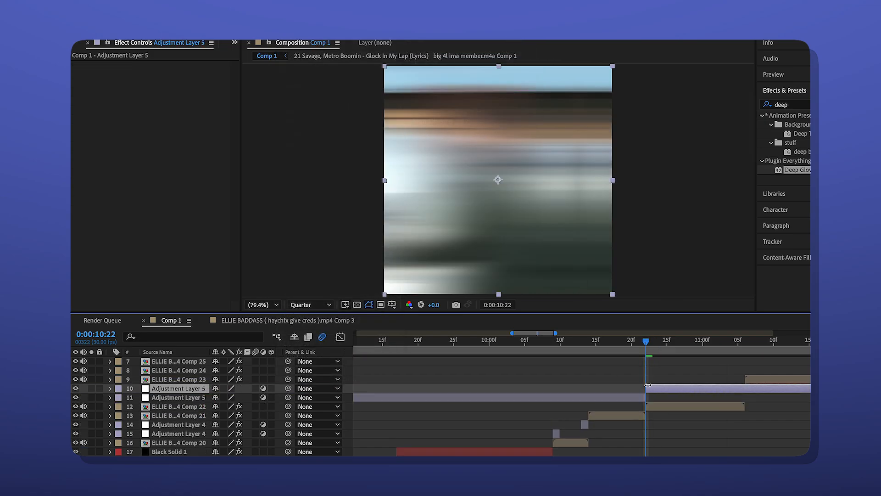
text(bcc)
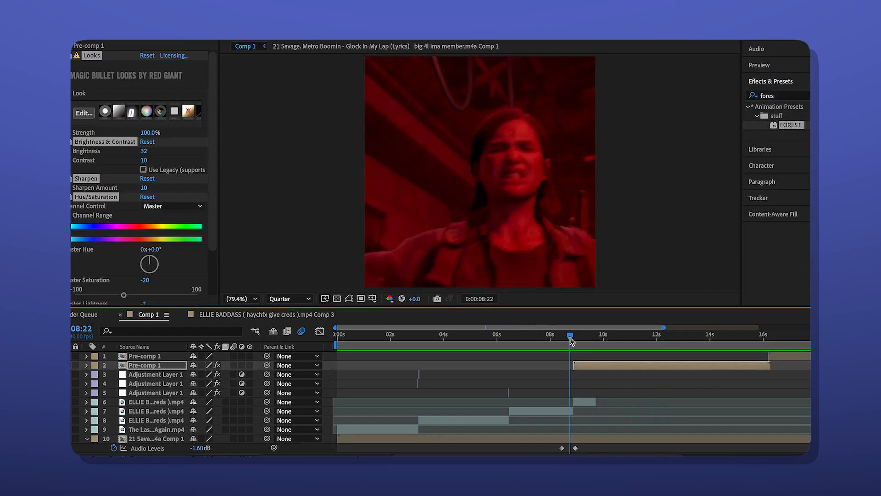
Scrub the playhead ahead to preview the FOREST-graded Pre-comp 2 footage.
drag(570, 334, 617, 334)
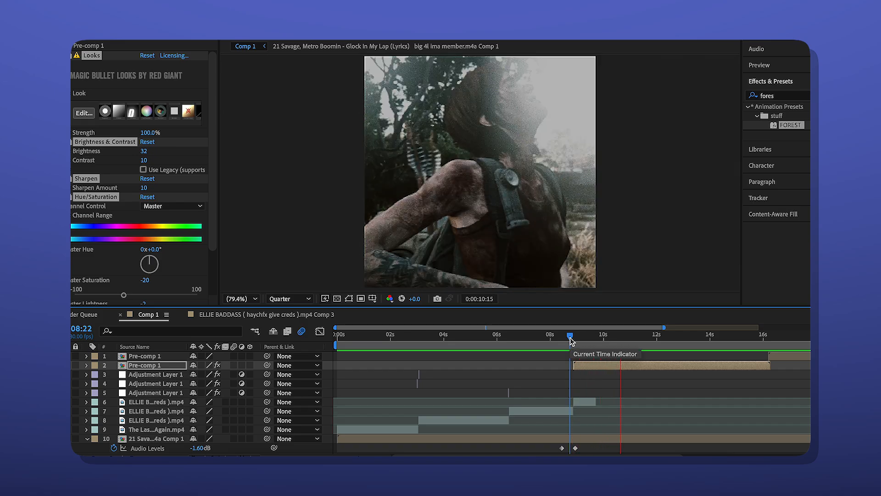